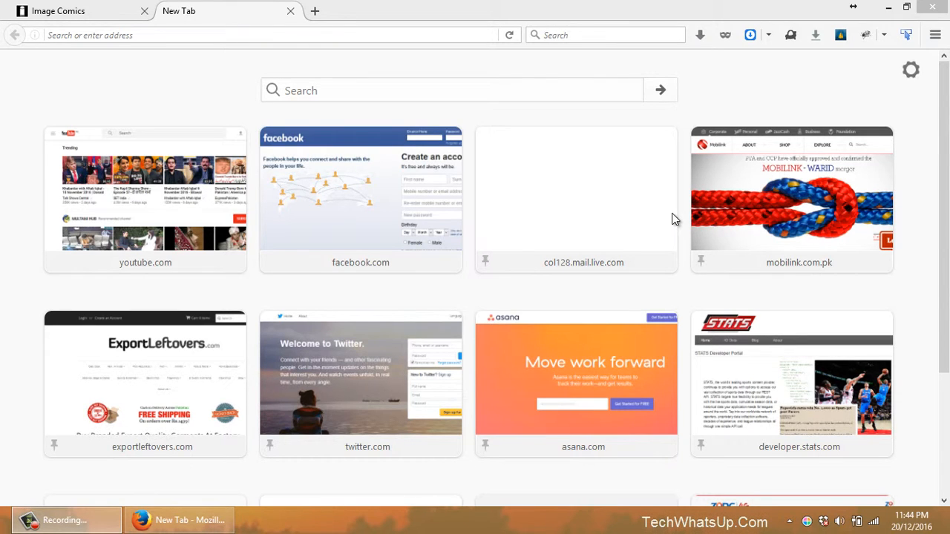
mouse_move(731, 111)
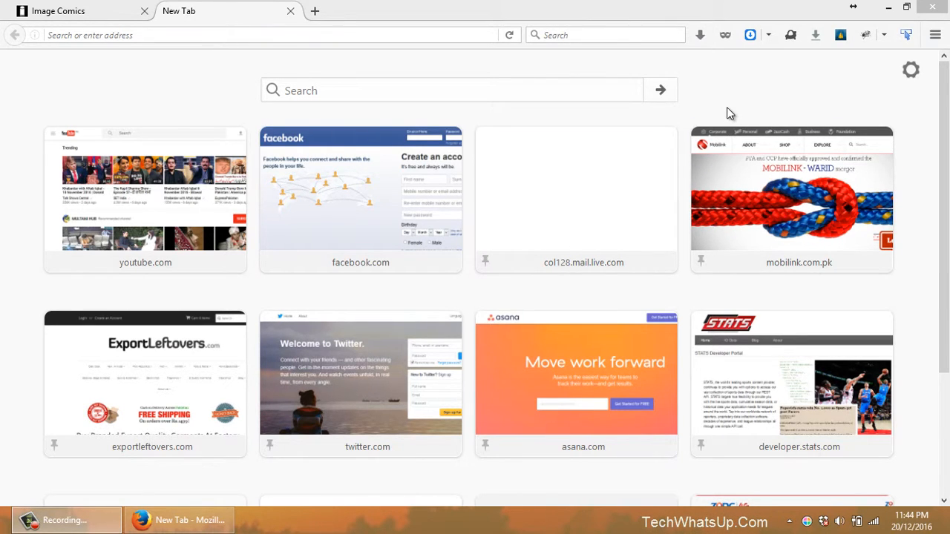
mouse_move(819, 73)
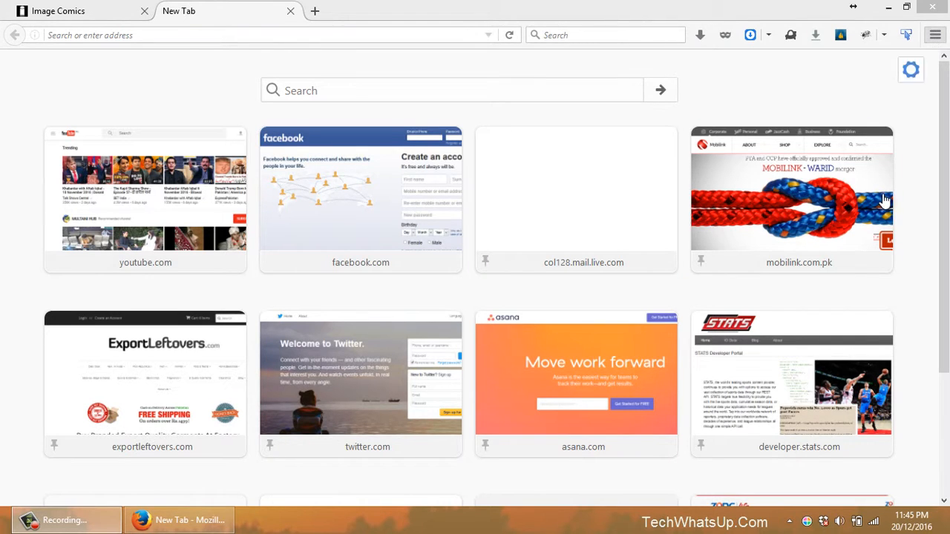
mouse_move(919, 158)
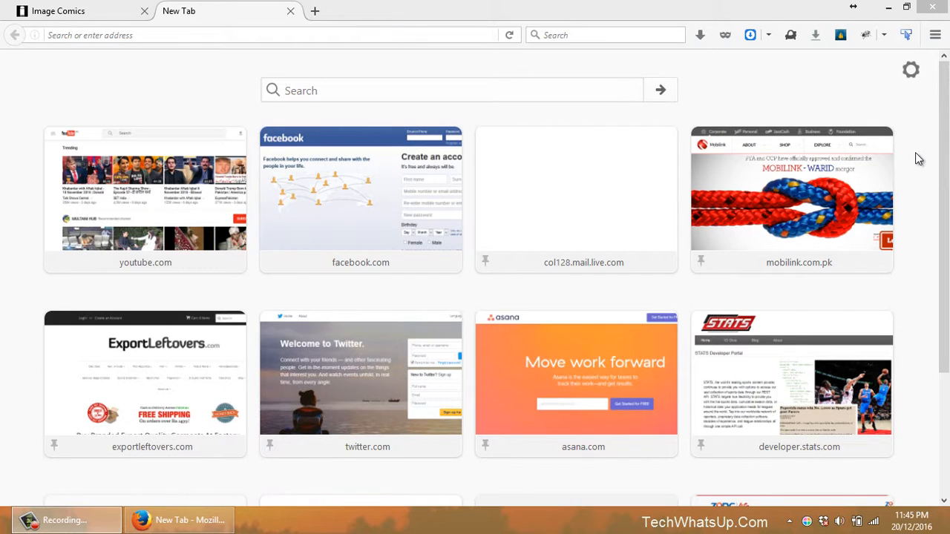
Search the Add-ons Manager for DownThemAll! and install the add-on
click(934, 35)
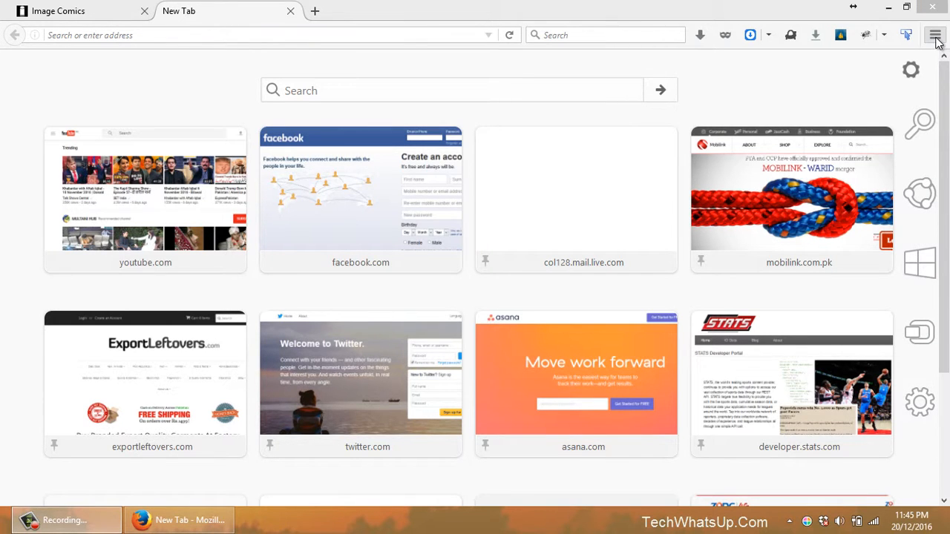
click(935, 35)
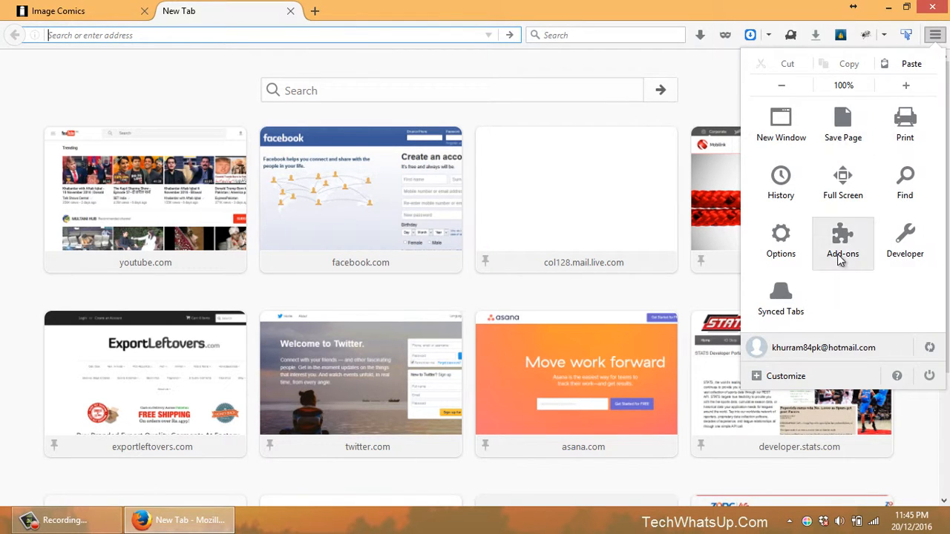
click(842, 241)
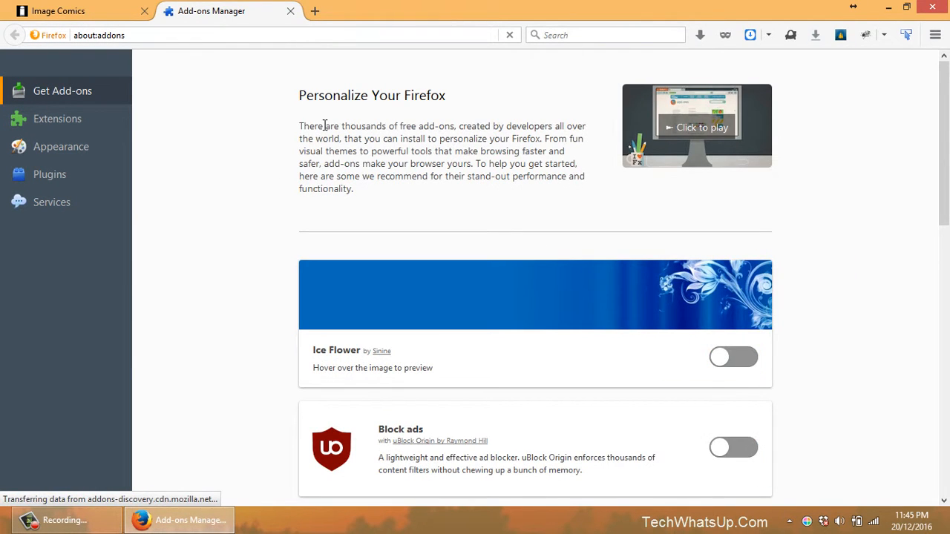
click(57, 119)
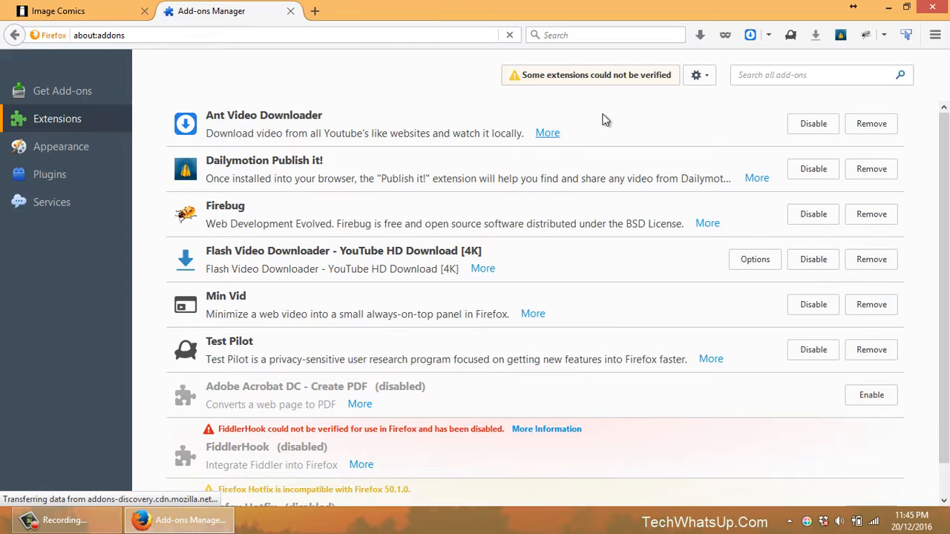
click(816, 75)
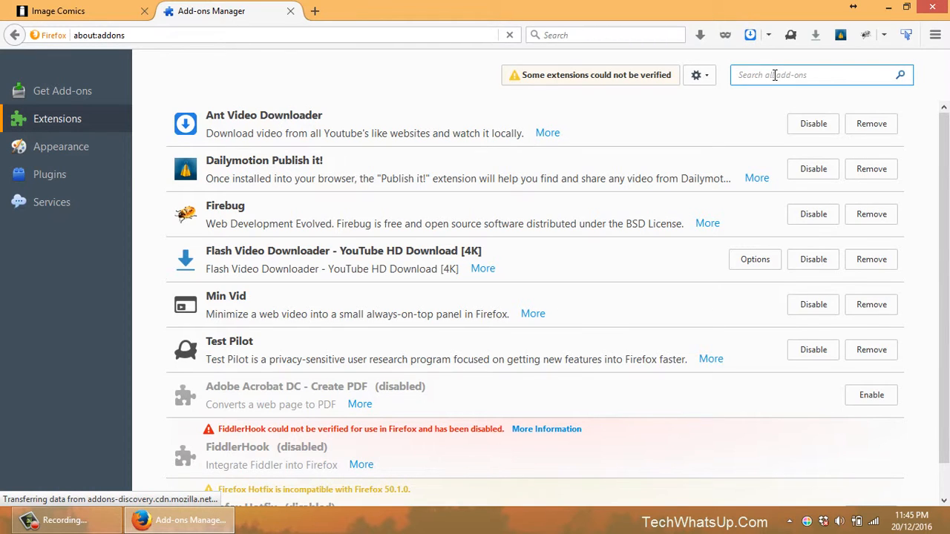
text(downthemall)
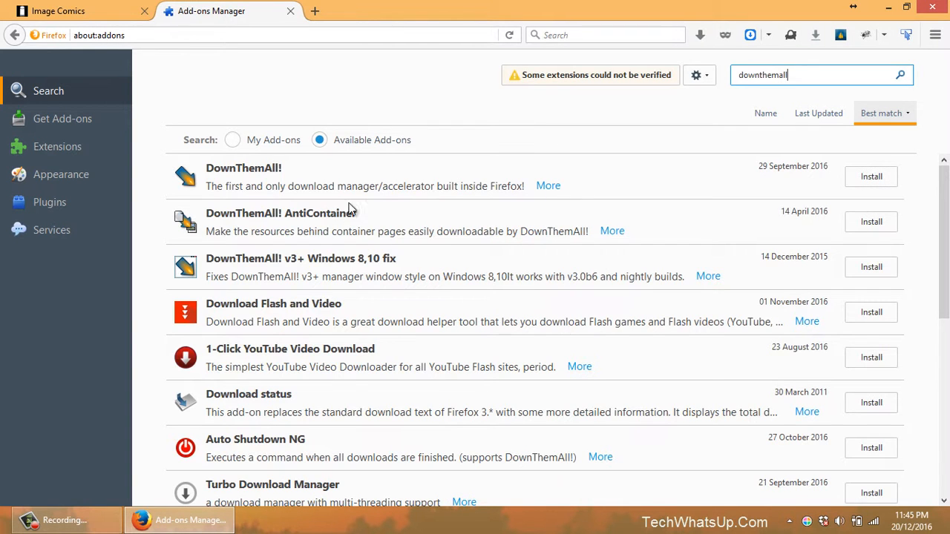
click(870, 176)
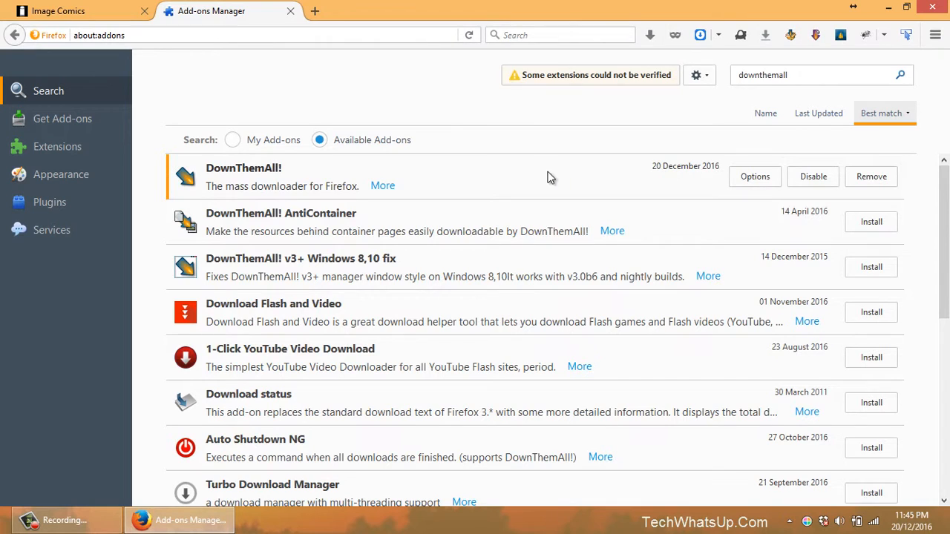
mouse_move(688, 184)
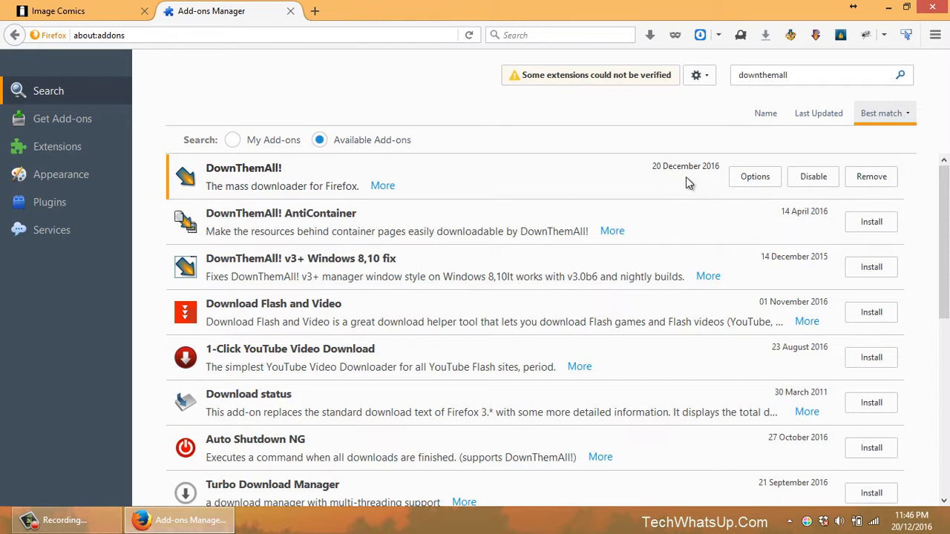
mouse_move(744, 170)
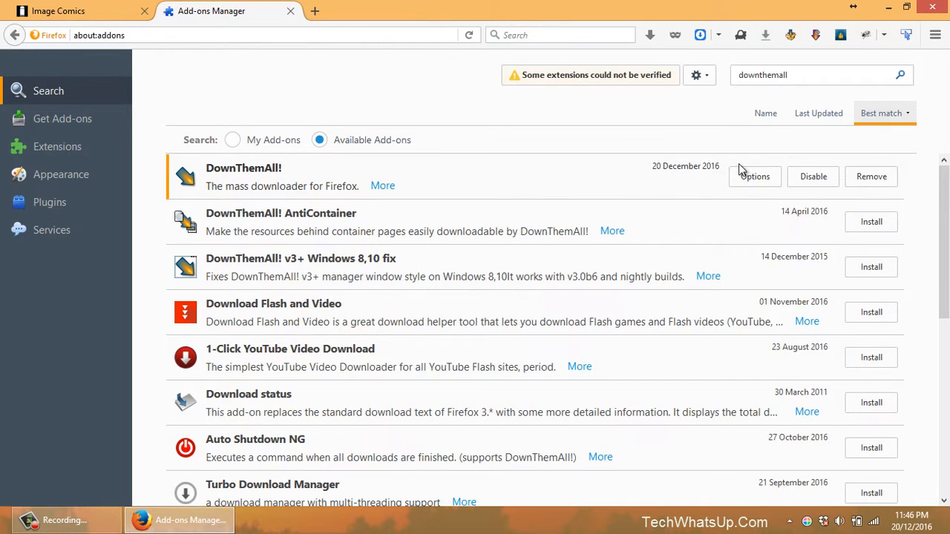
mouse_move(490, 187)
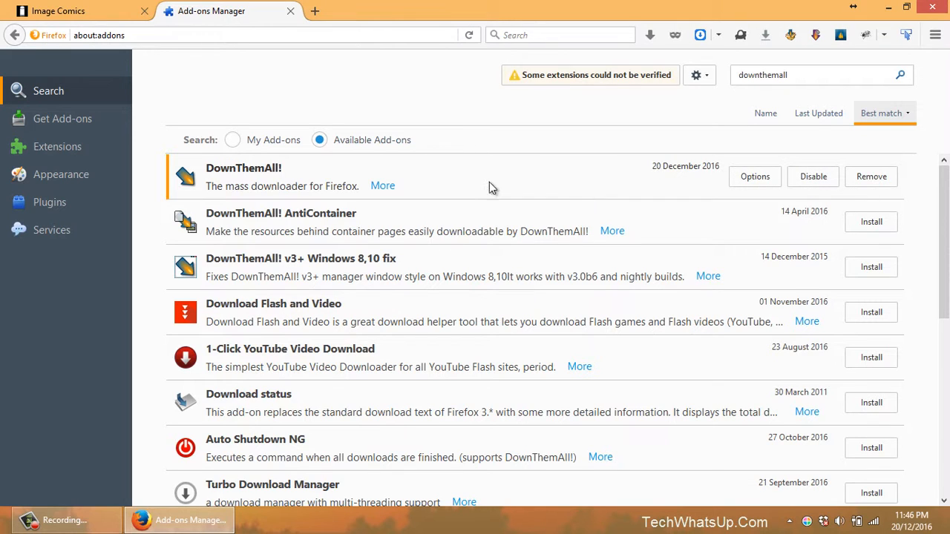
mouse_move(483, 167)
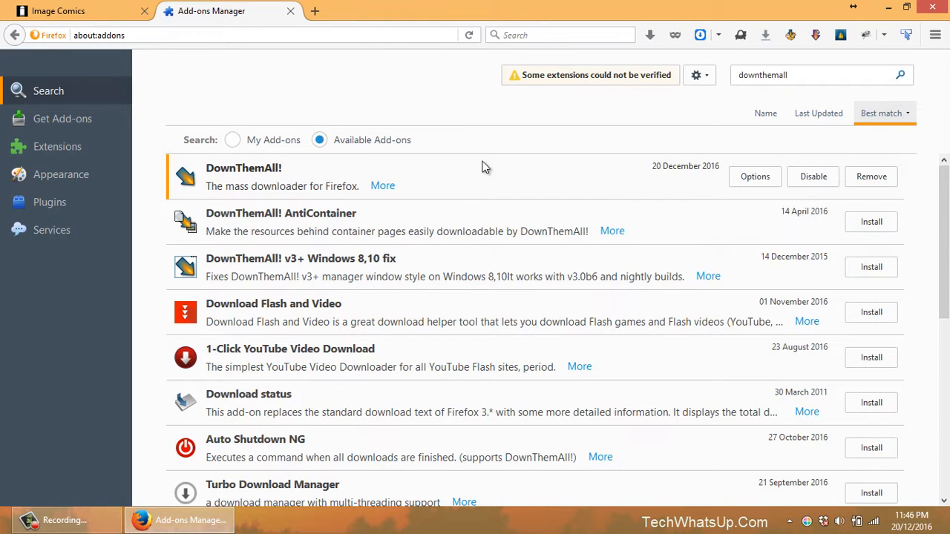
mouse_move(524, 10)
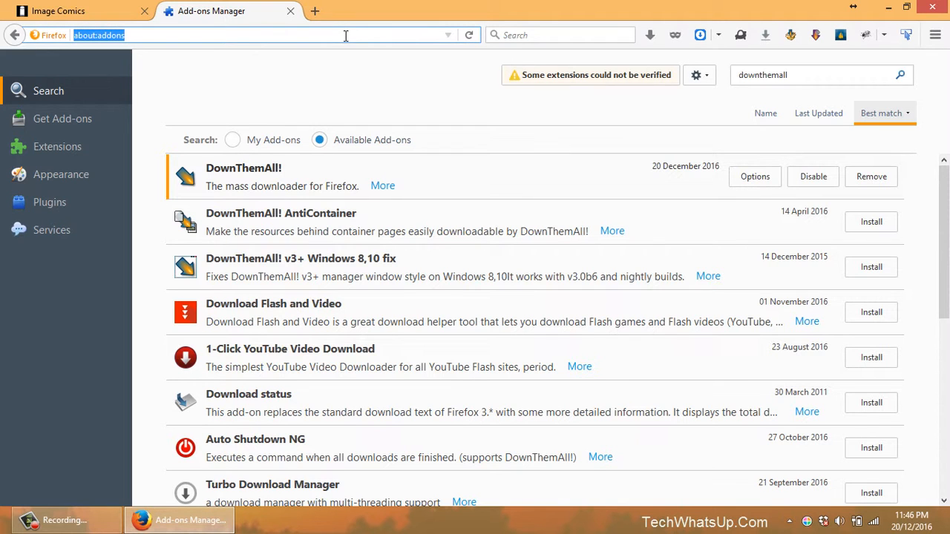
Go to skype.com in a new tab and start the Skype for Windows download
click(315, 10)
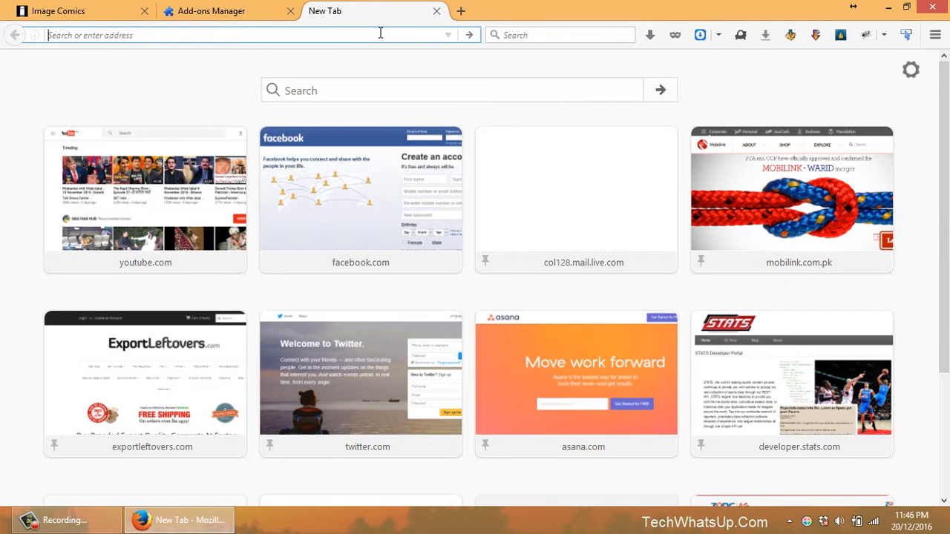
text(sl)
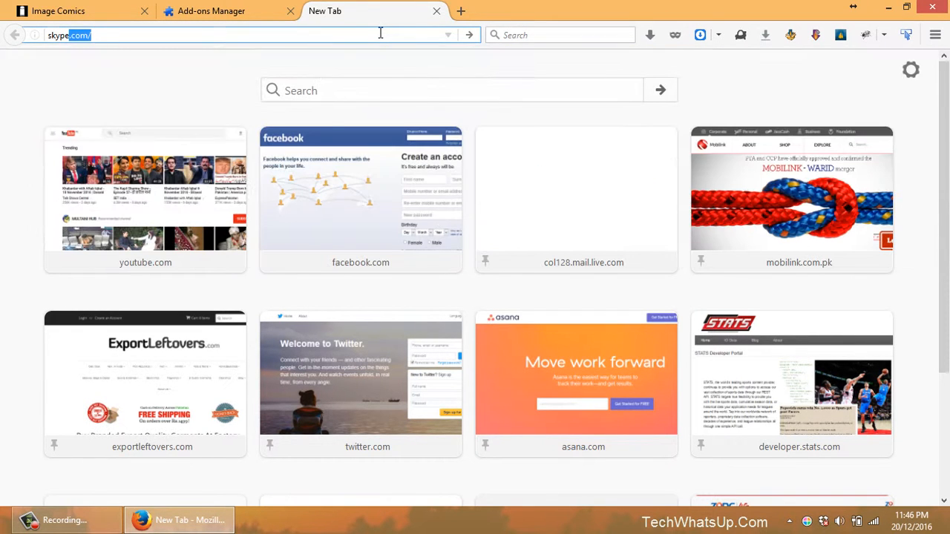
key(Return)
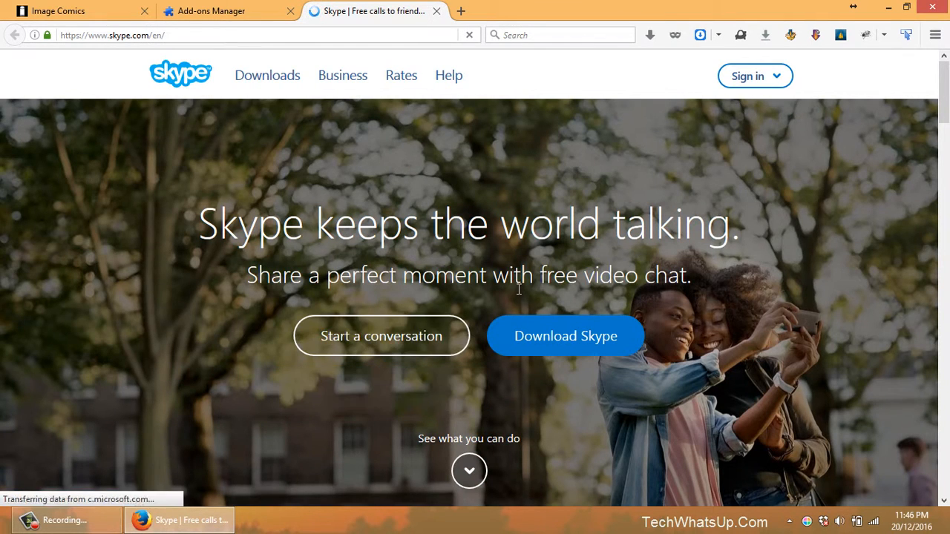
click(565, 335)
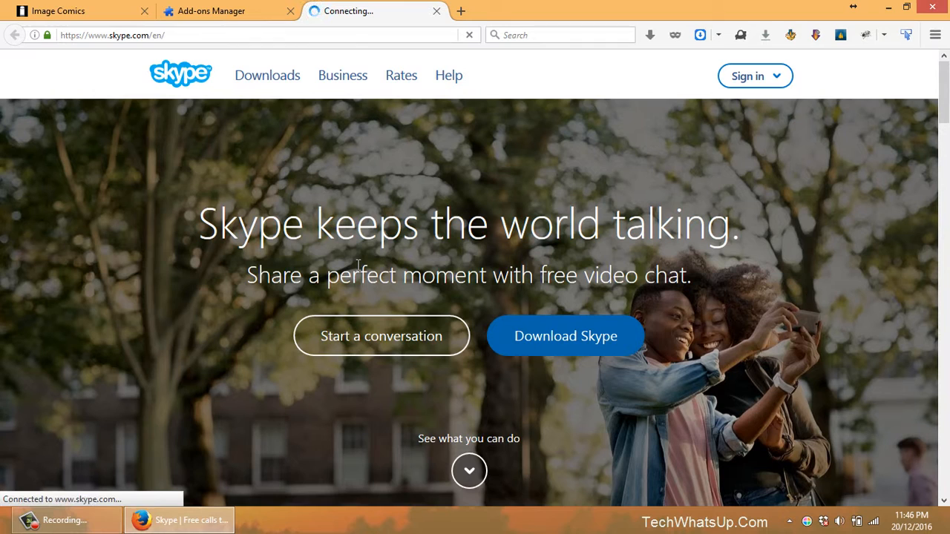
click(565, 336)
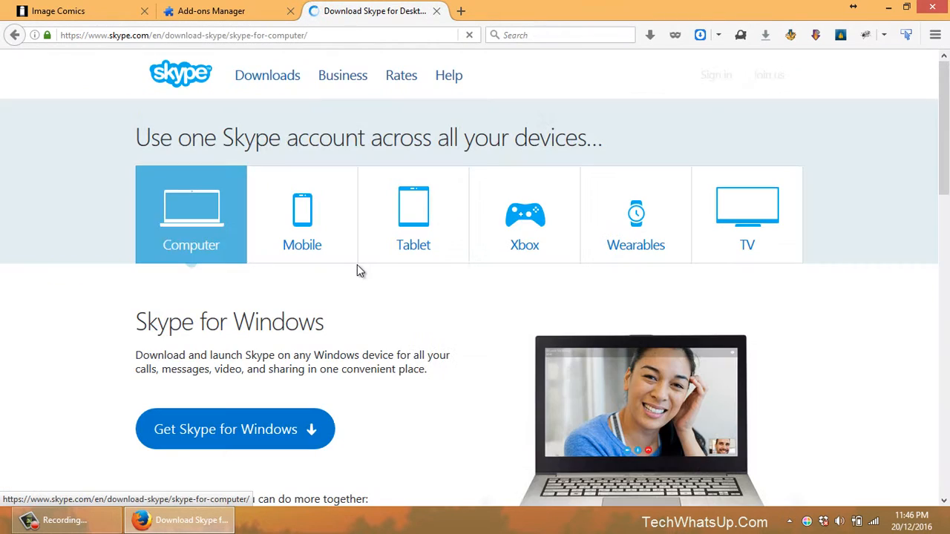
click(235, 429)
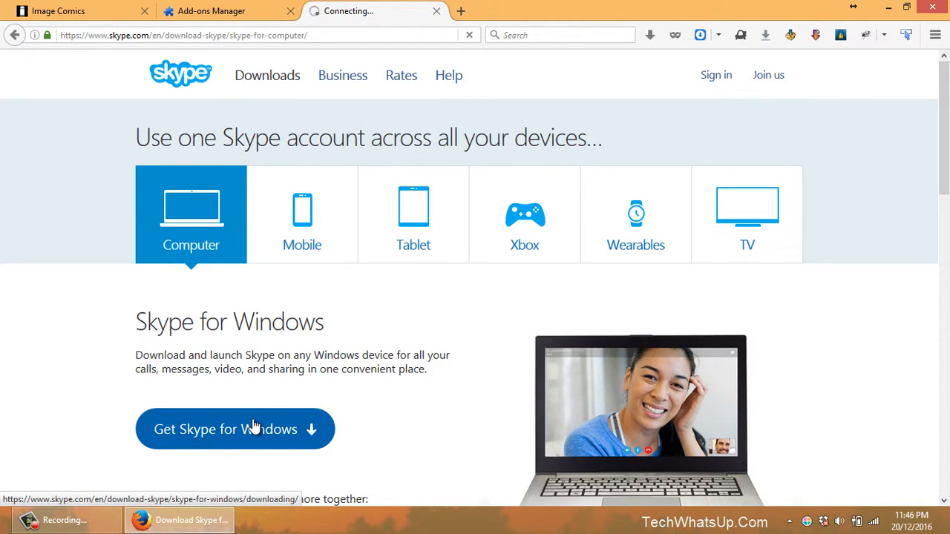
click(234, 429)
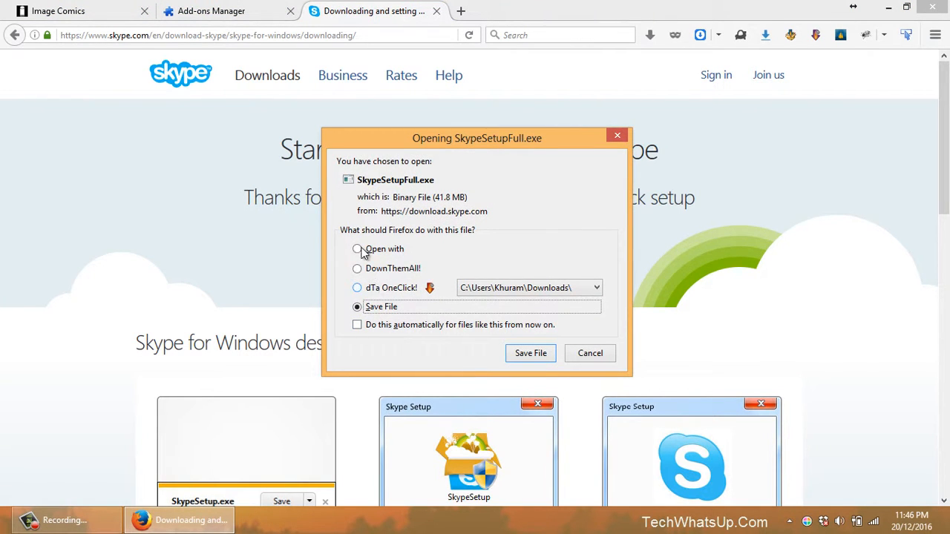
Choose DownThemAll! to handle SkypeSetupFull.exe and confirm with Save File
click(357, 250)
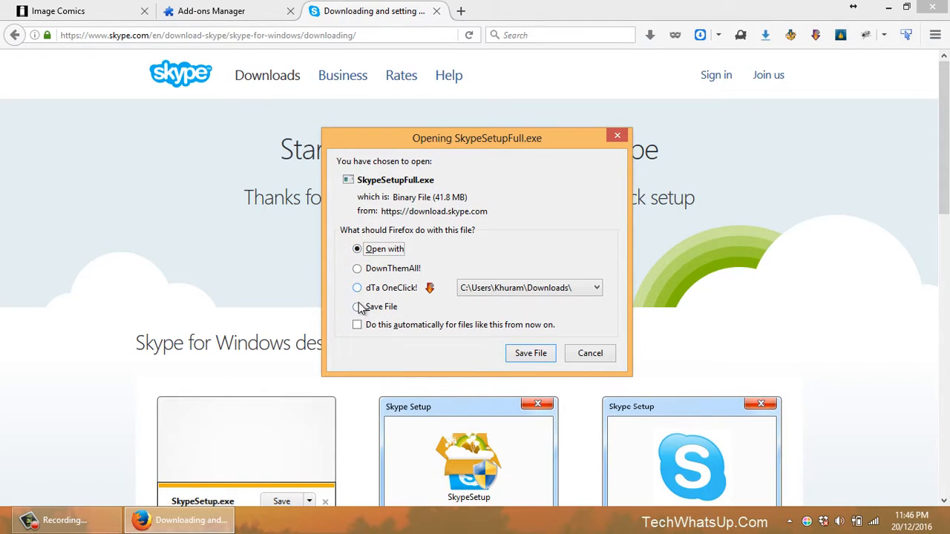
click(357, 306)
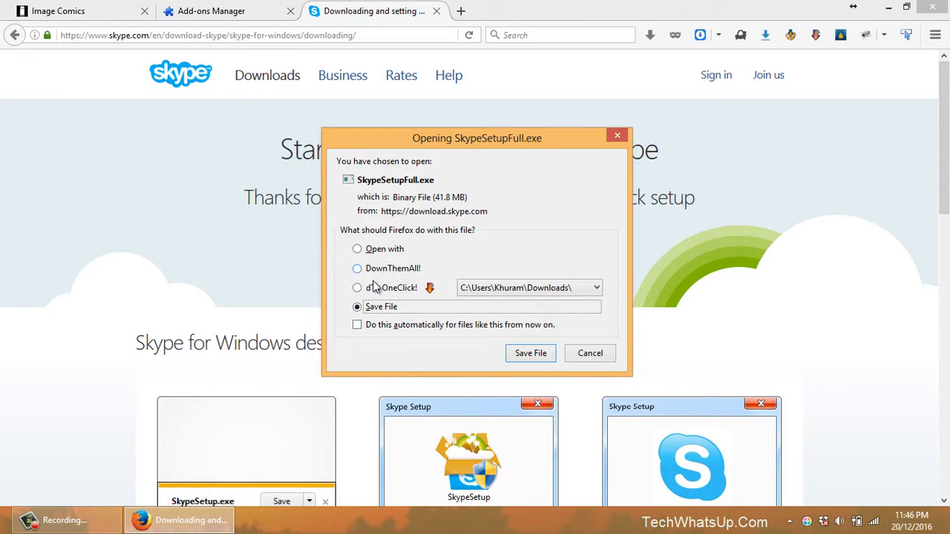
mouse_move(374, 285)
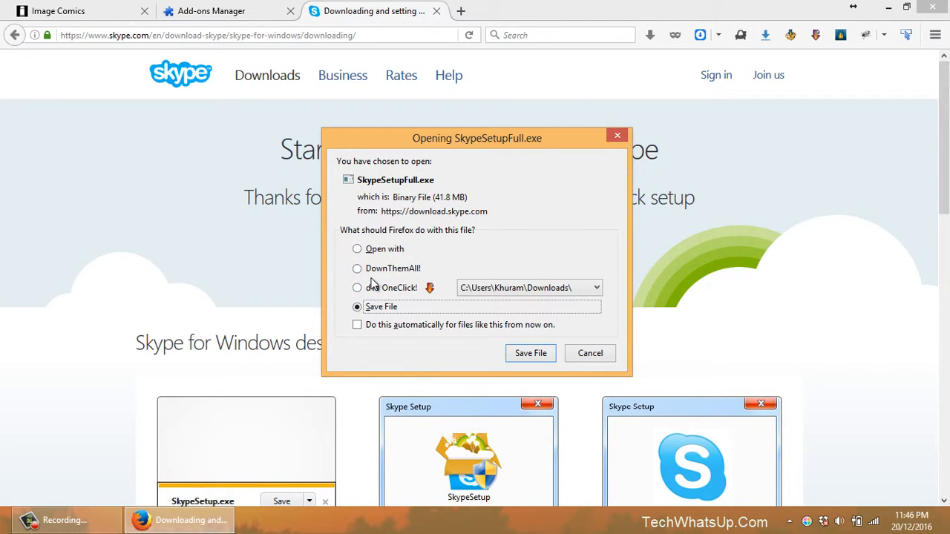
click(357, 288)
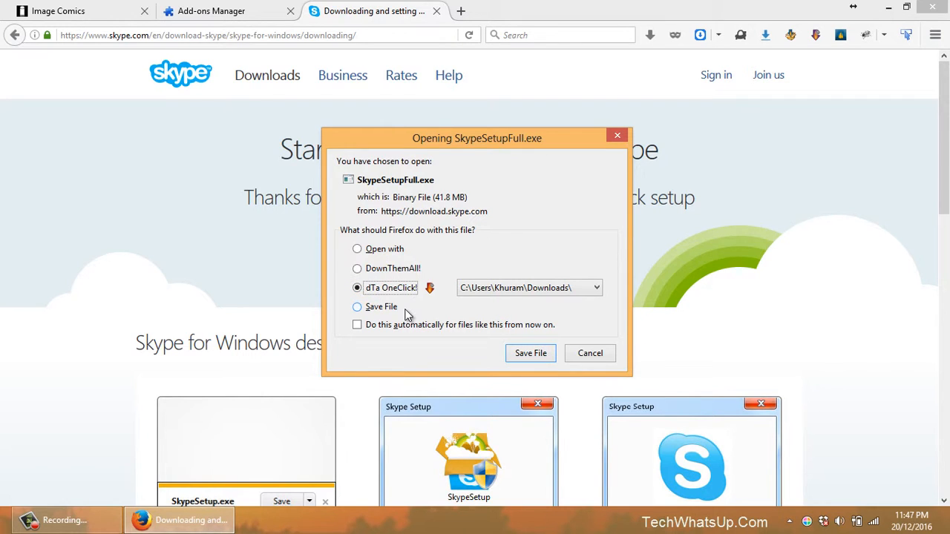
click(357, 267)
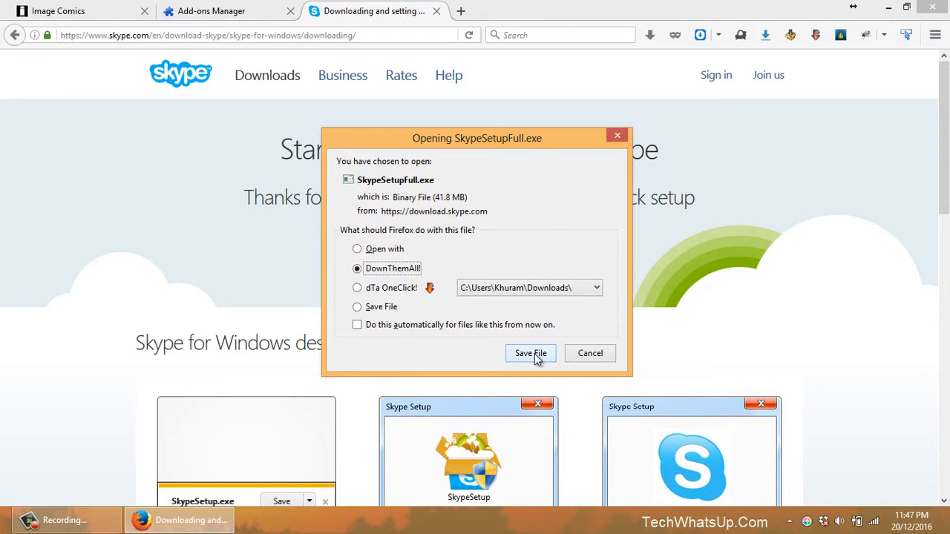
click(530, 353)
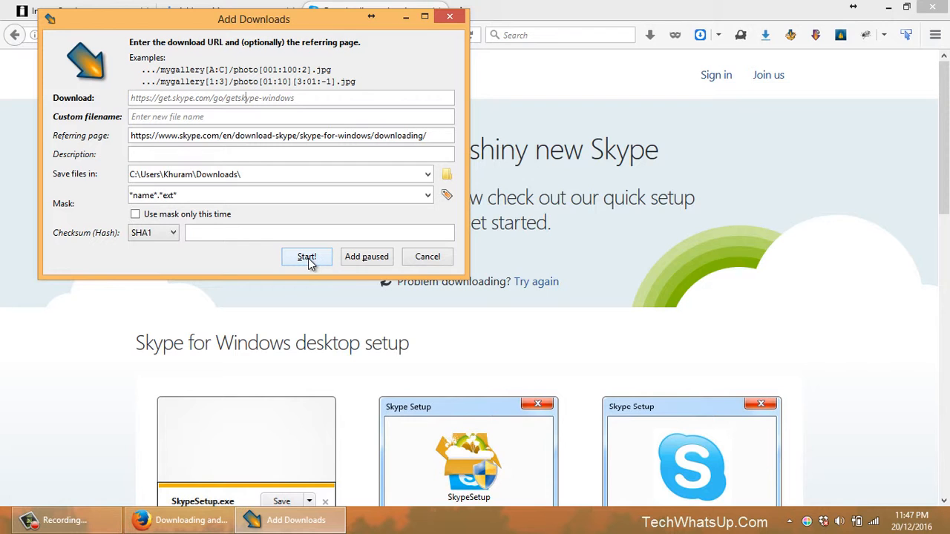
Start the Skype installer download with the default Add Downloads settings
click(306, 256)
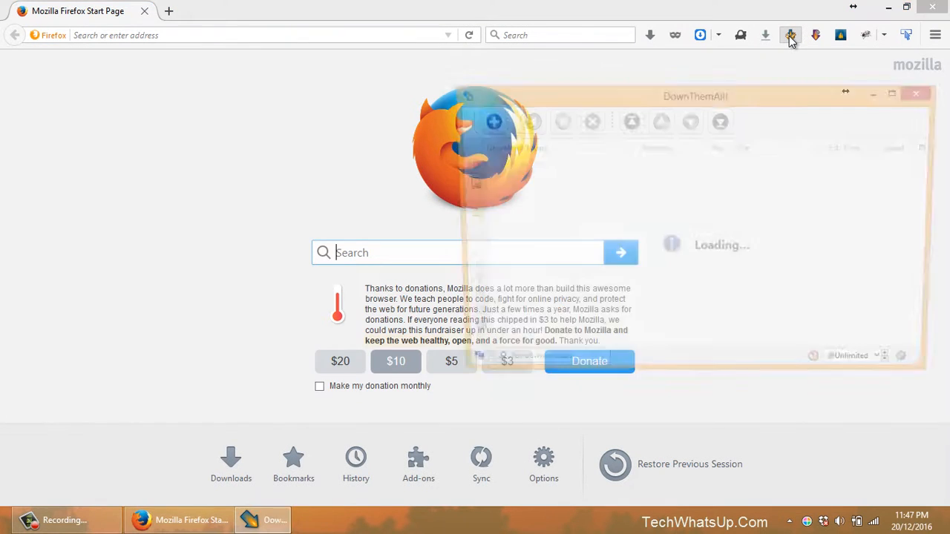
Open the DownThemAll! Manager and select the SkypeSetupFull.exe download
click(789, 35)
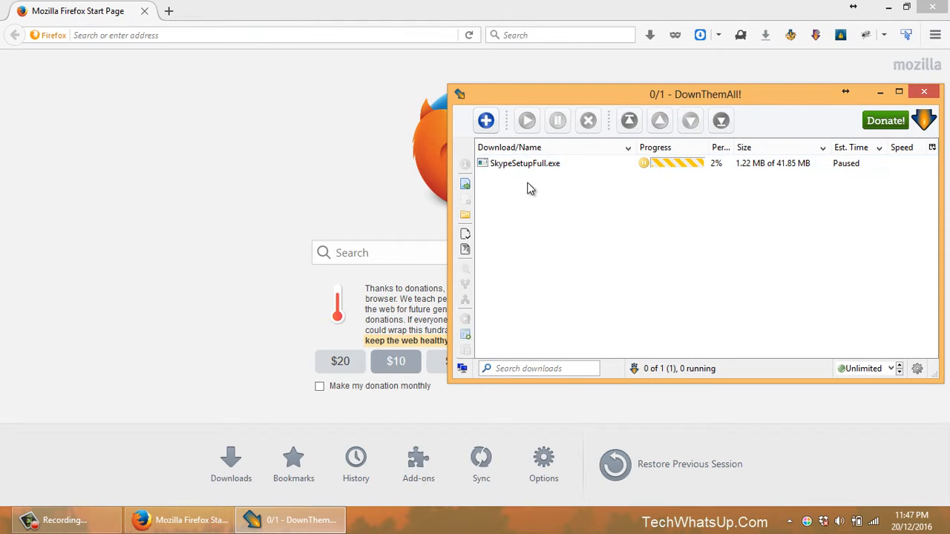
click(525, 163)
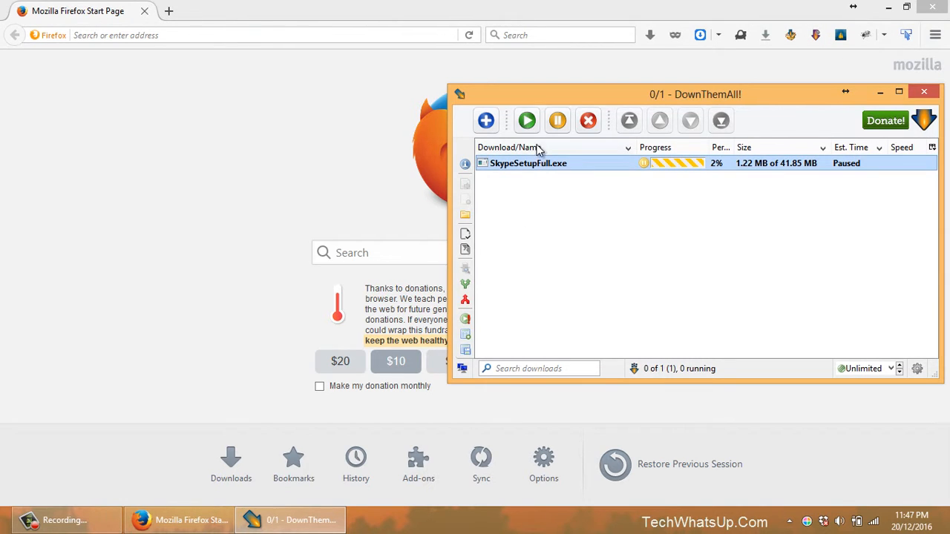
click(527, 120)
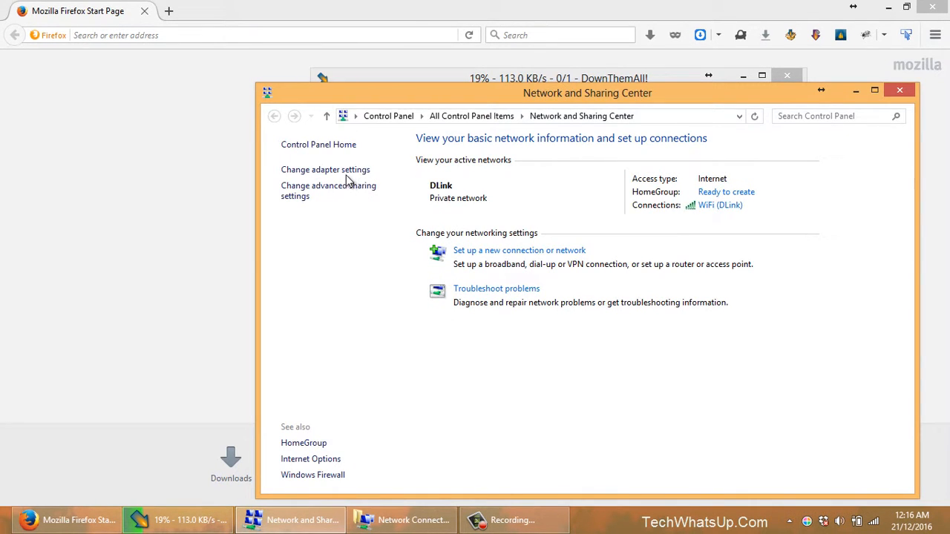
Open Change adapter settings to list the network adapters
click(325, 169)
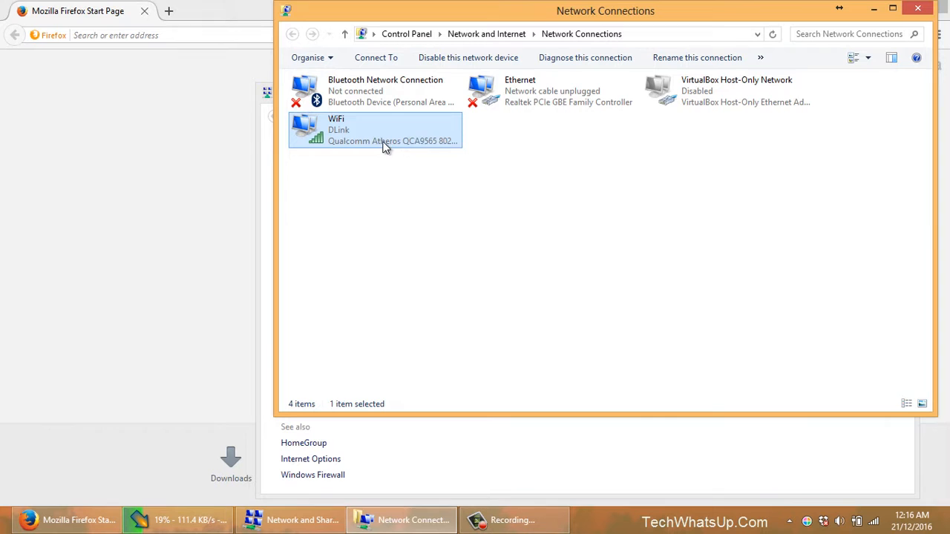
mouse_move(183, 196)
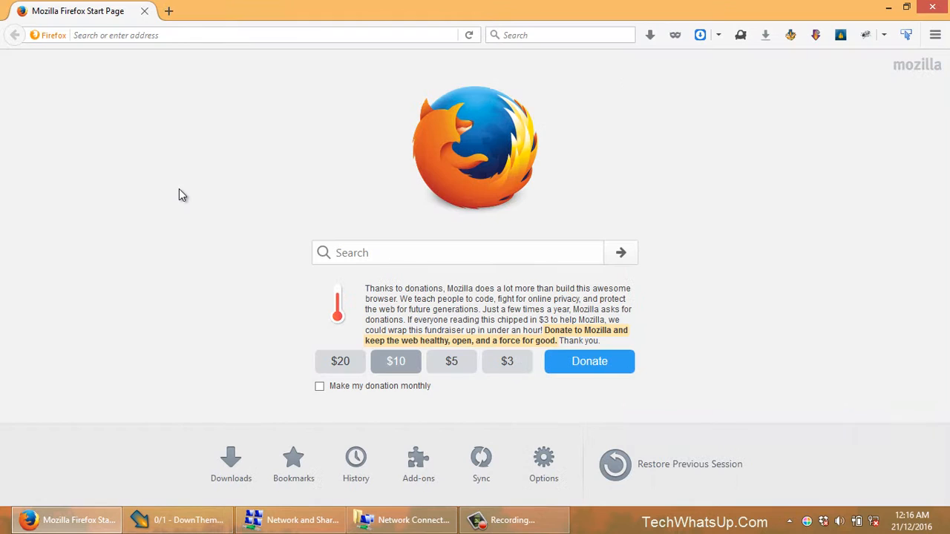
Check the DownThemAll! manager, then return to the Network Connections window
click(177, 520)
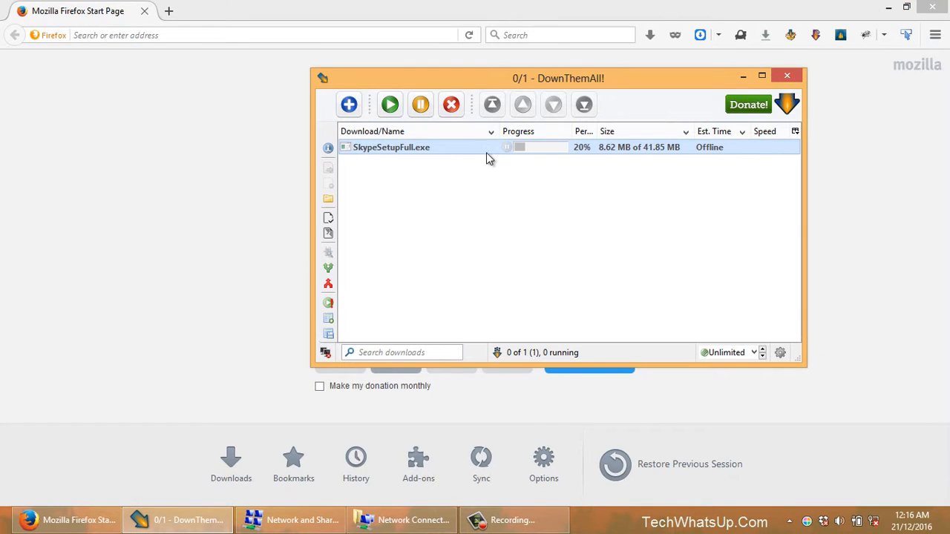
mouse_move(655, 132)
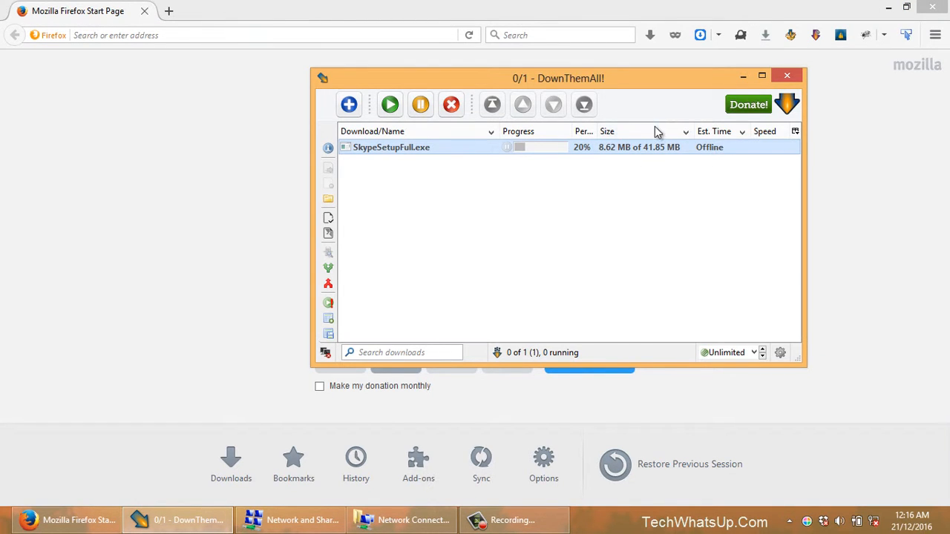
mouse_move(522, 152)
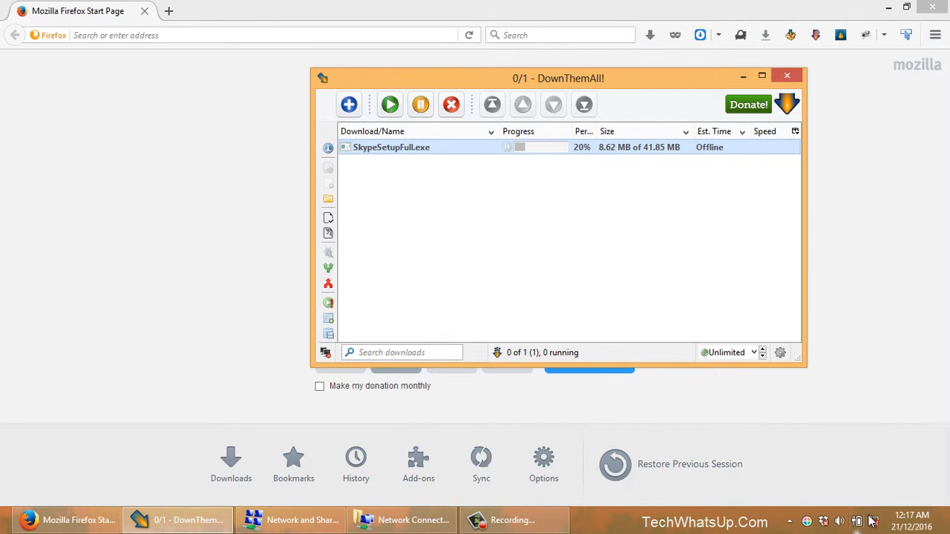
click(289, 520)
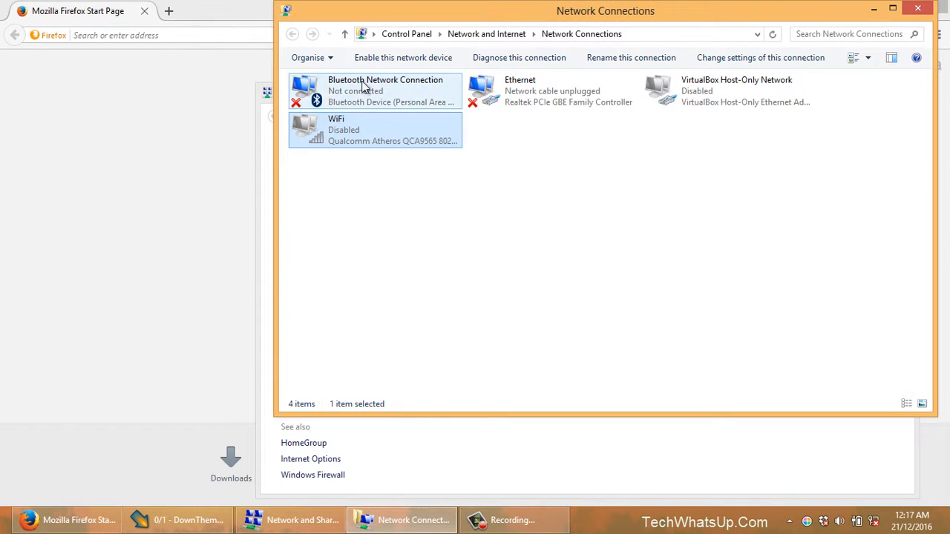
Re-enable the WiFi adapter and close the Network Connections window
click(375, 130)
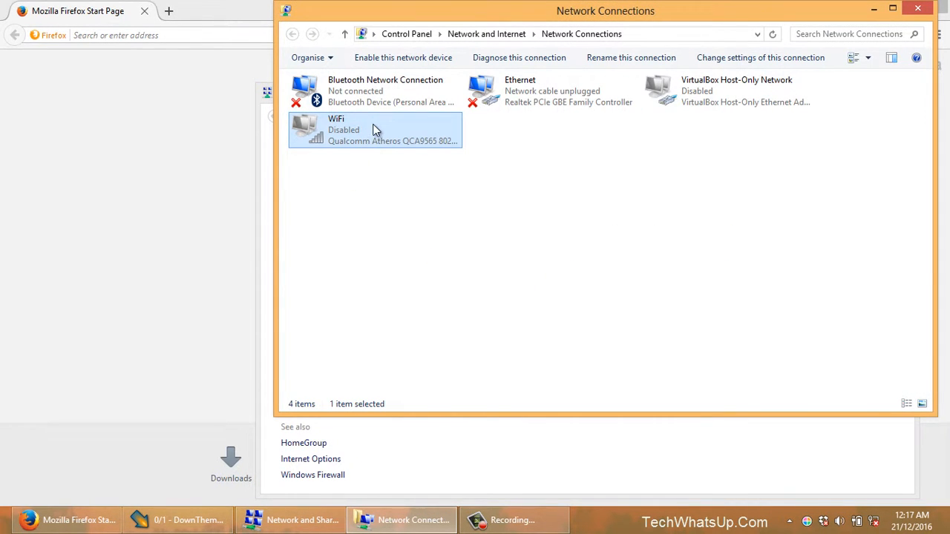
click(403, 57)
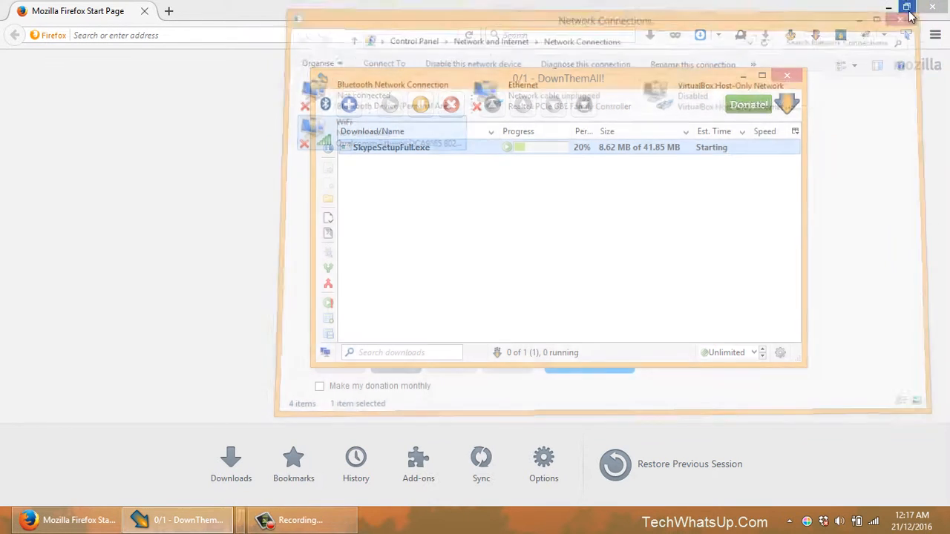
click(907, 20)
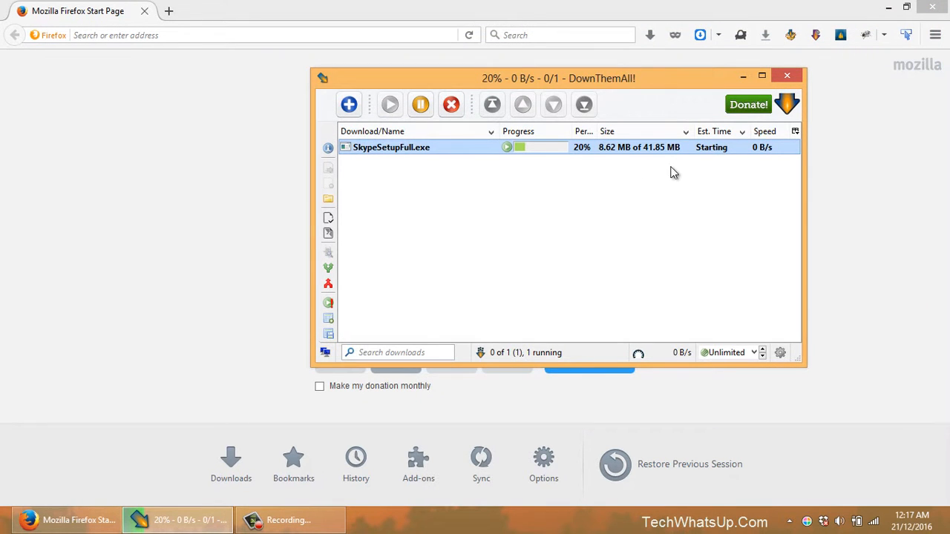
mouse_move(642, 261)
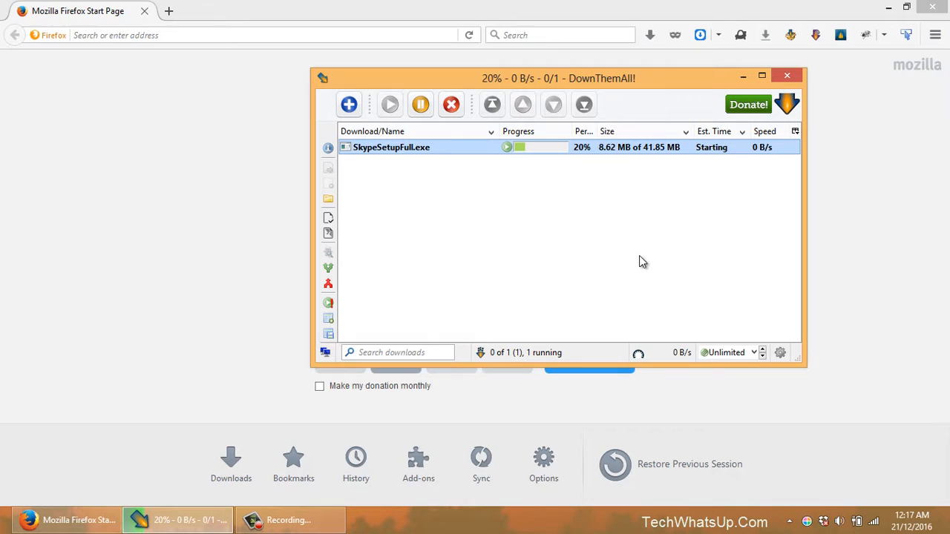
mouse_move(661, 337)
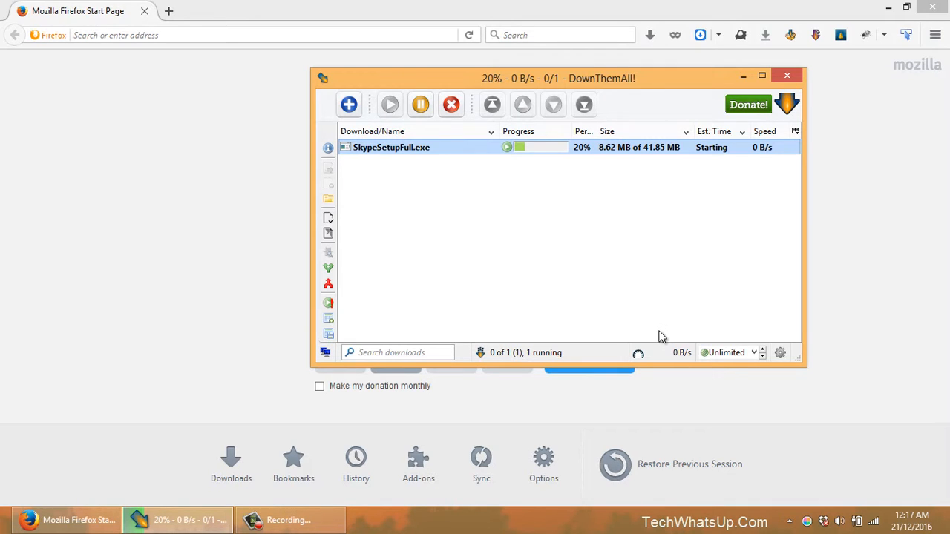
mouse_move(704, 195)
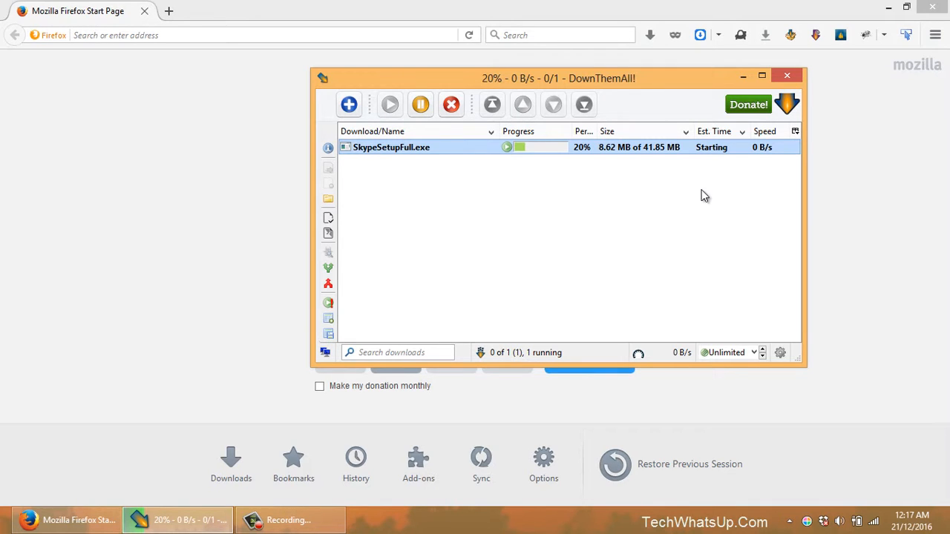
mouse_move(606, 185)
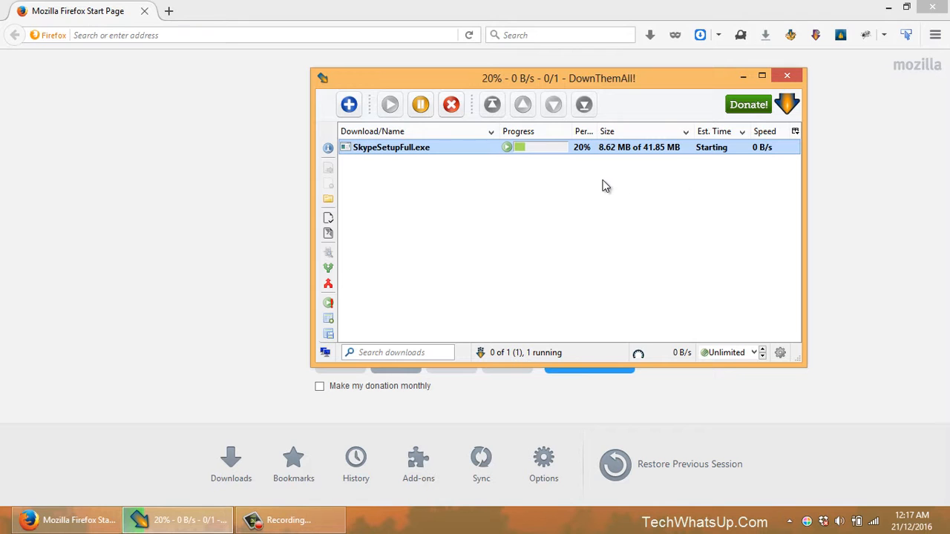
mouse_move(444, 133)
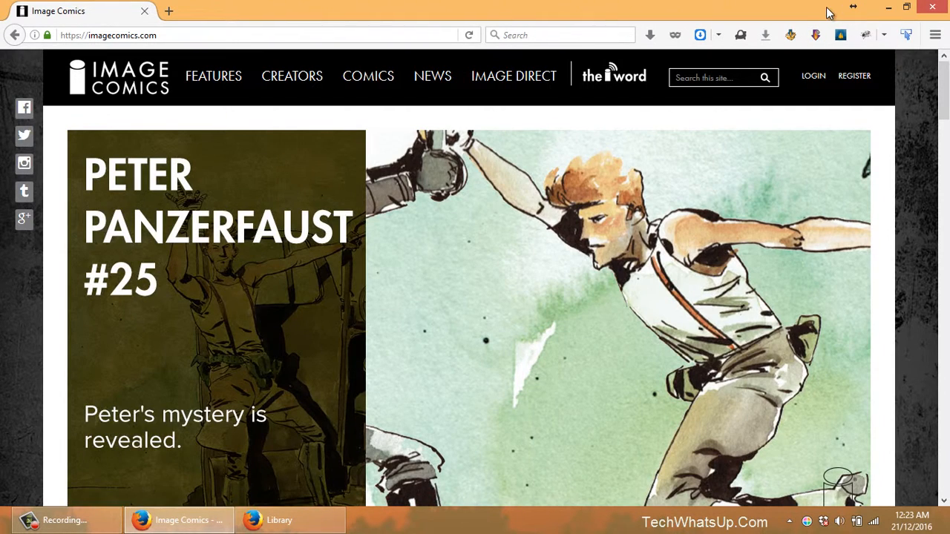
mouse_move(816, 34)
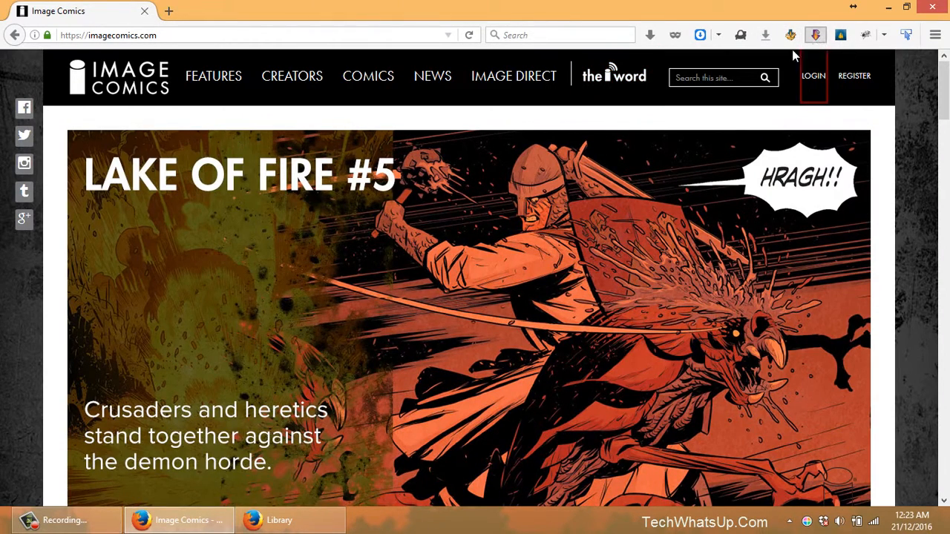
mouse_move(815, 34)
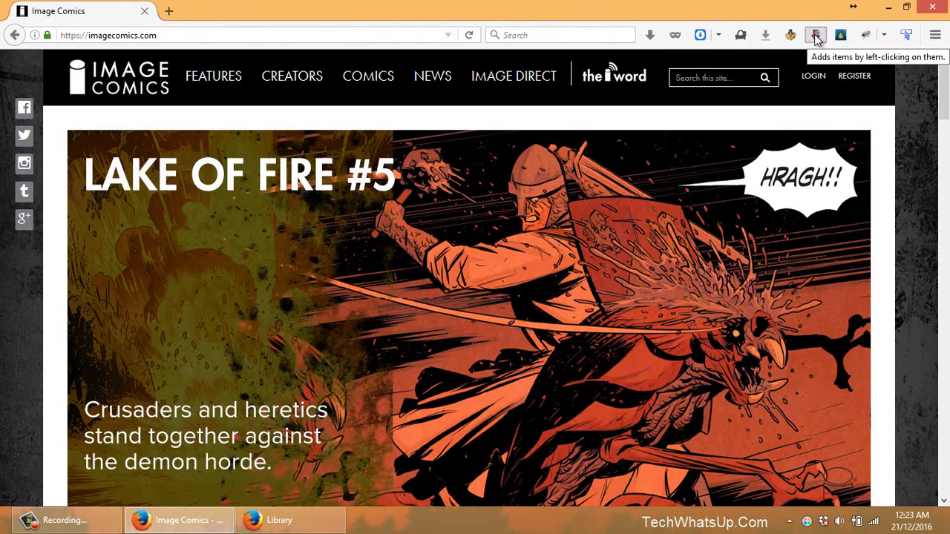
Turn on the DTA OneClick selector and queue the Demonic #5 comic
click(815, 35)
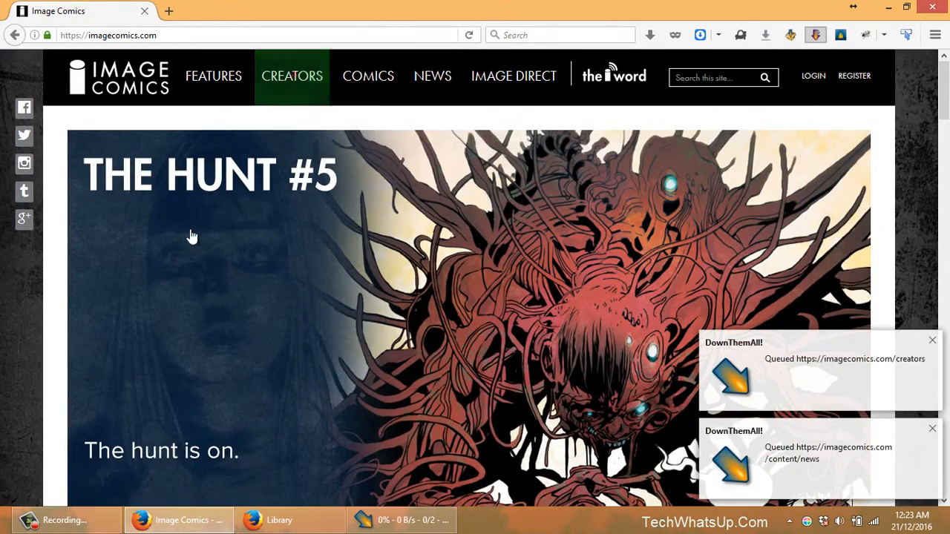
mouse_move(943, 104)
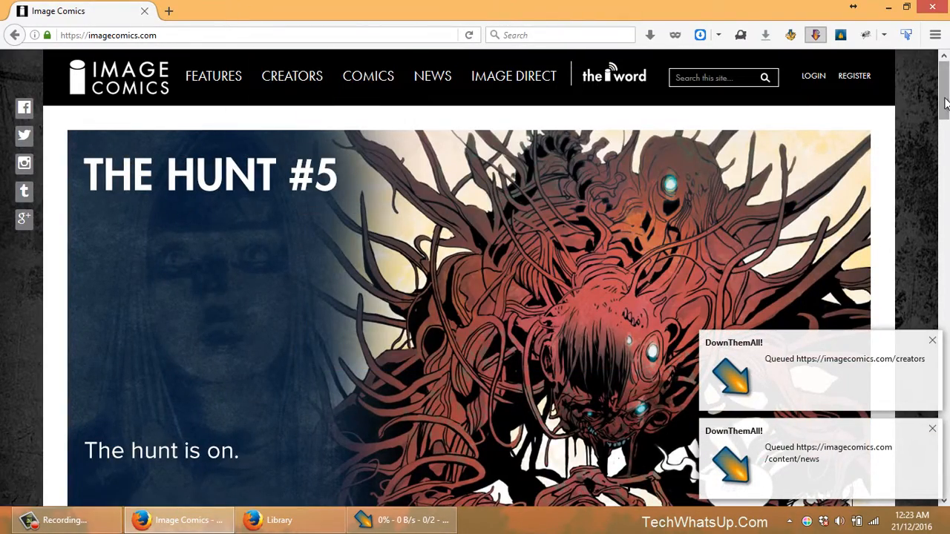
scroll(down, 3)
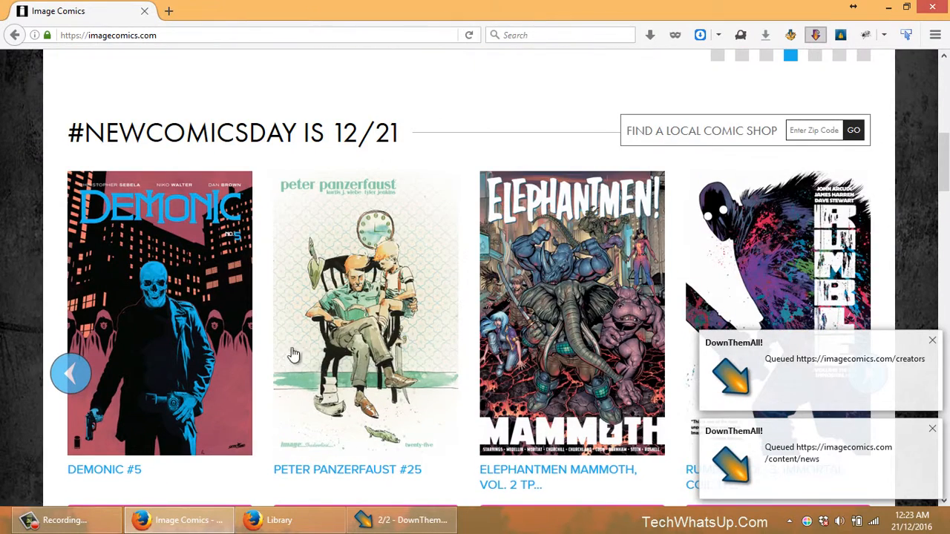
click(159, 312)
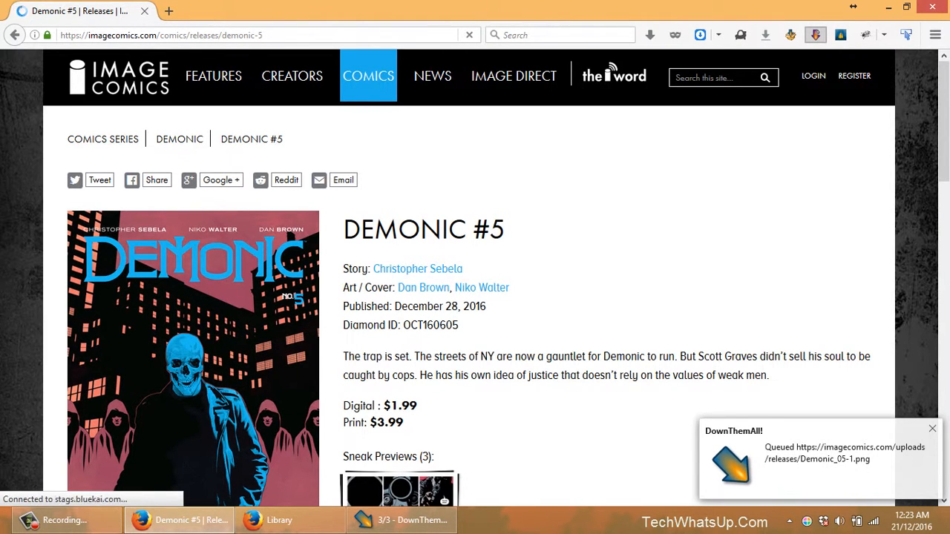
Re-enable the DTA selector on the Demonic #5 page and queue Demonic #3
scroll(down, 3)
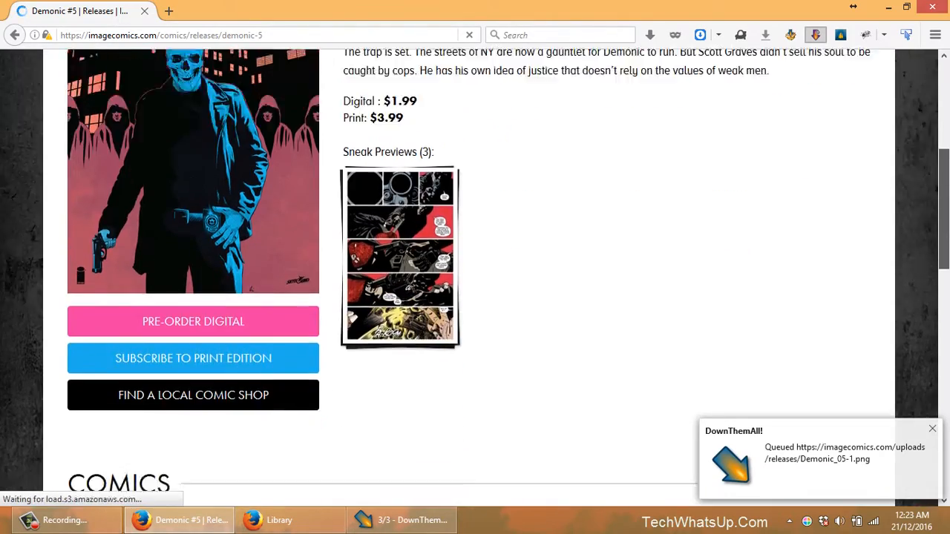
scroll(down, 3)
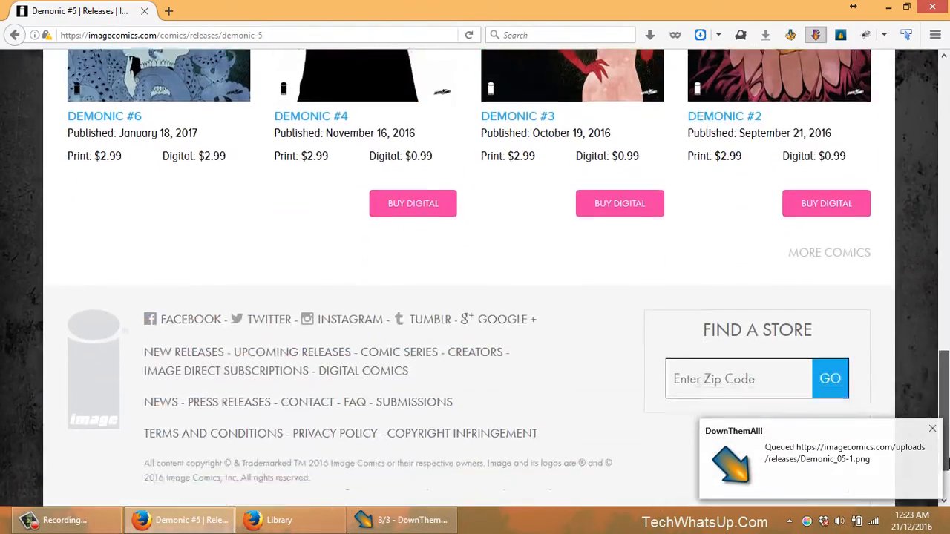
scroll(down, 3)
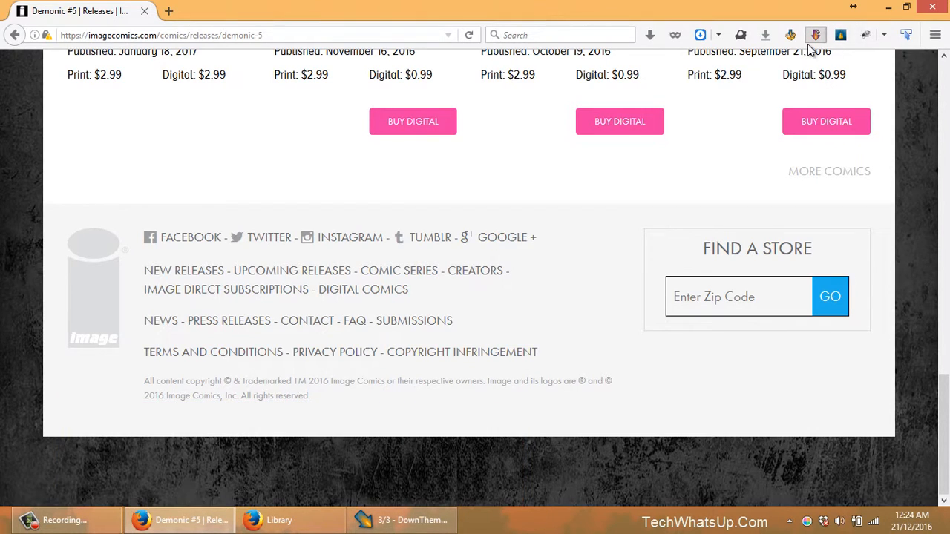
mouse_move(760, 200)
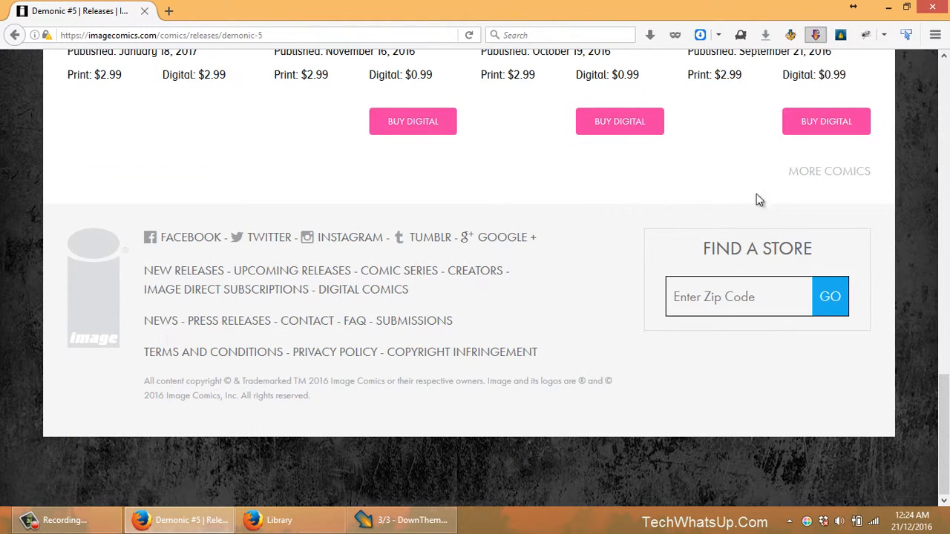
scroll(up, 3)
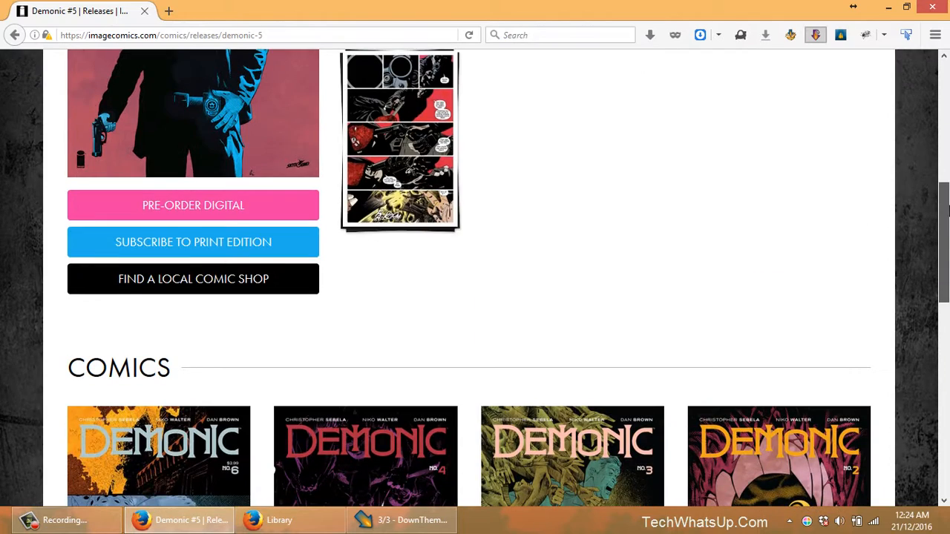
scroll(up, 3)
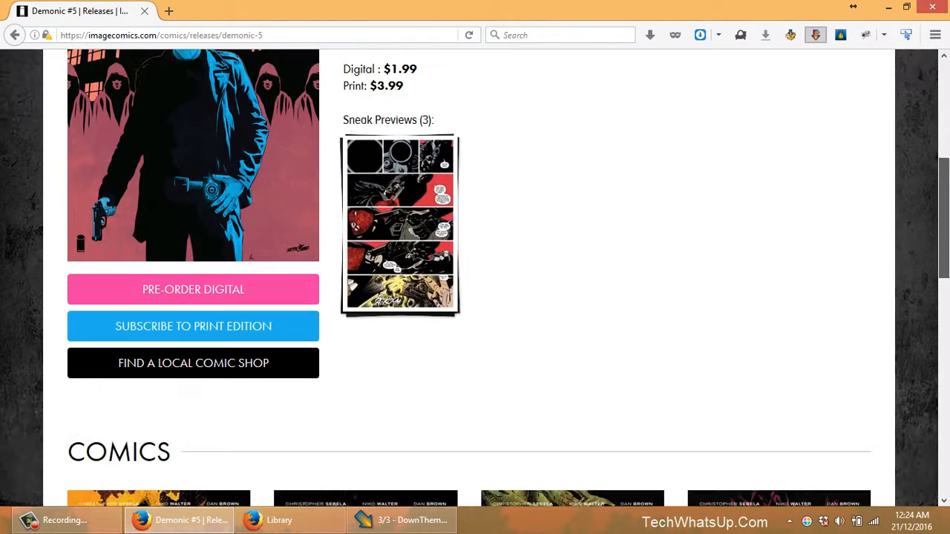
scroll(down, 3)
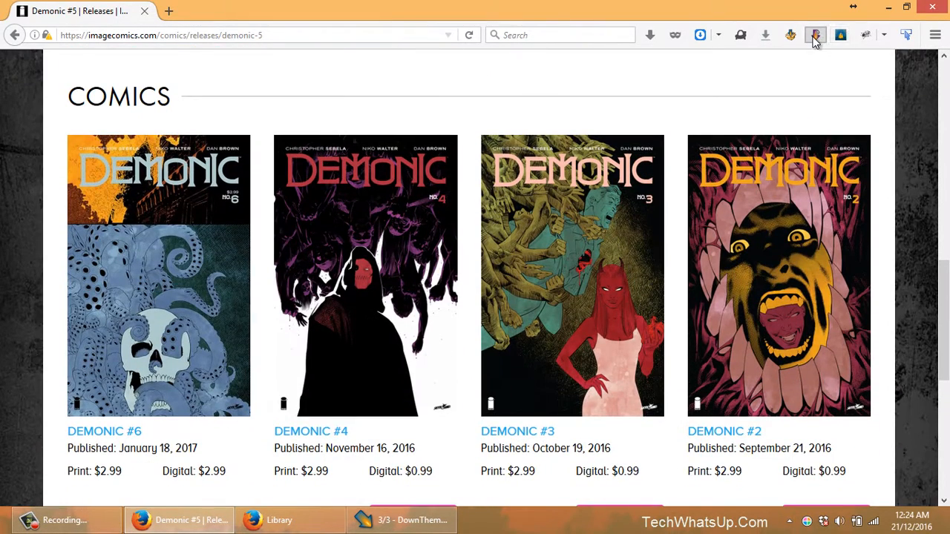
click(814, 35)
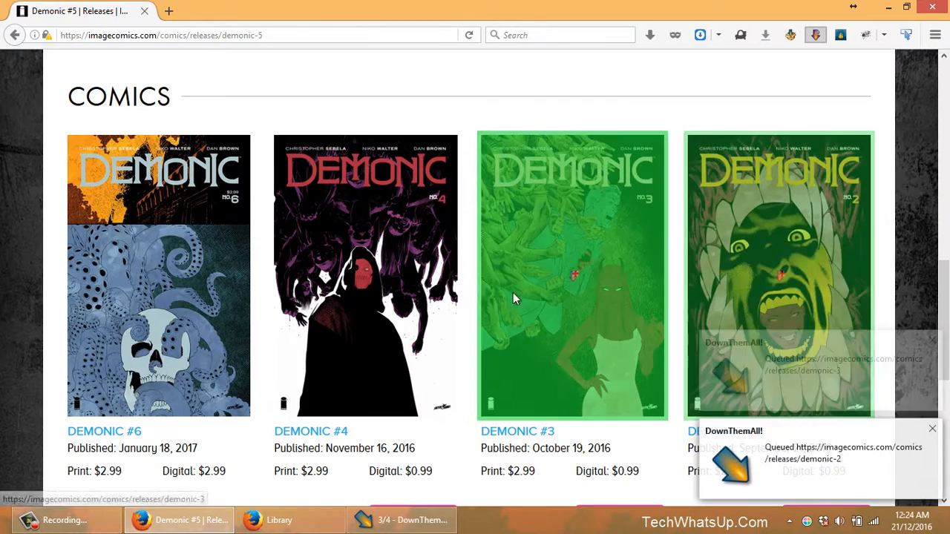
click(310, 431)
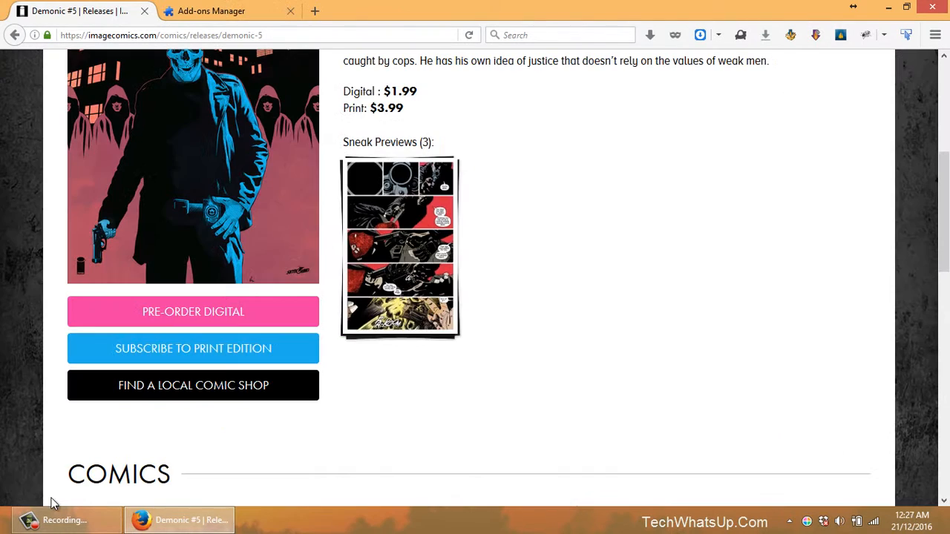
mouse_move(876, 361)
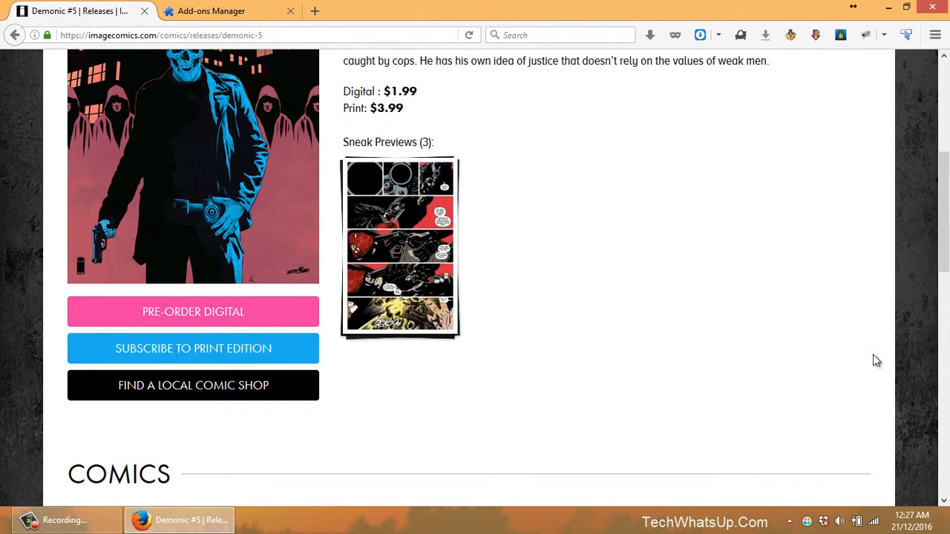